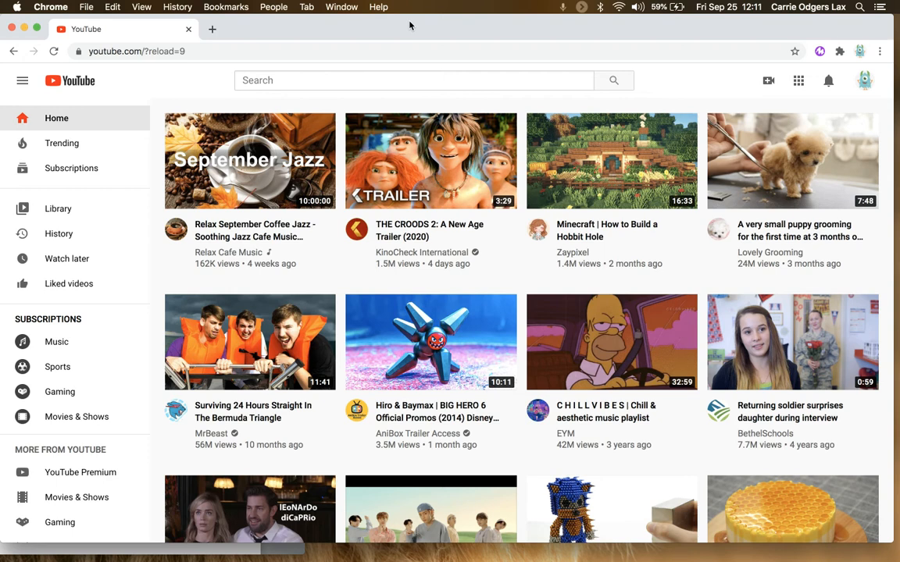
mouse_move(871, 48)
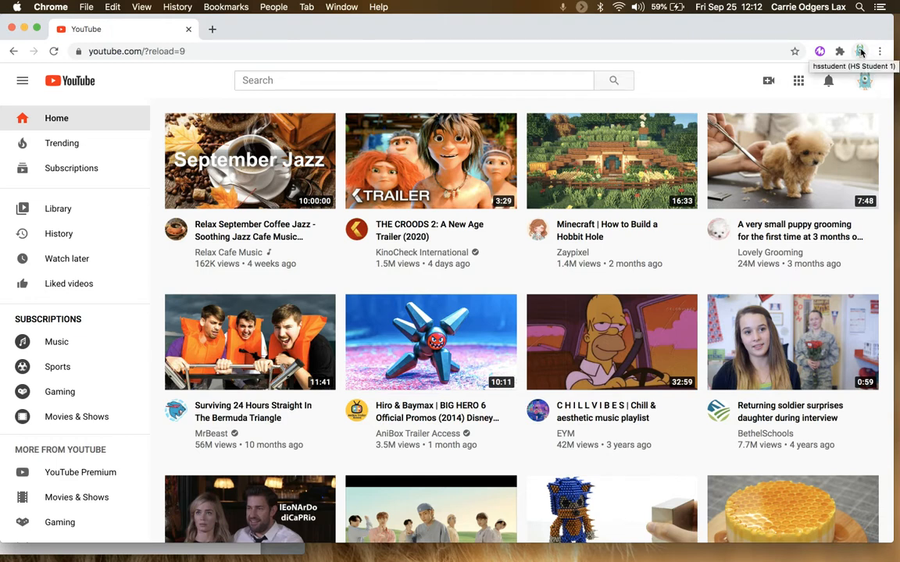
mouse_move(879, 93)
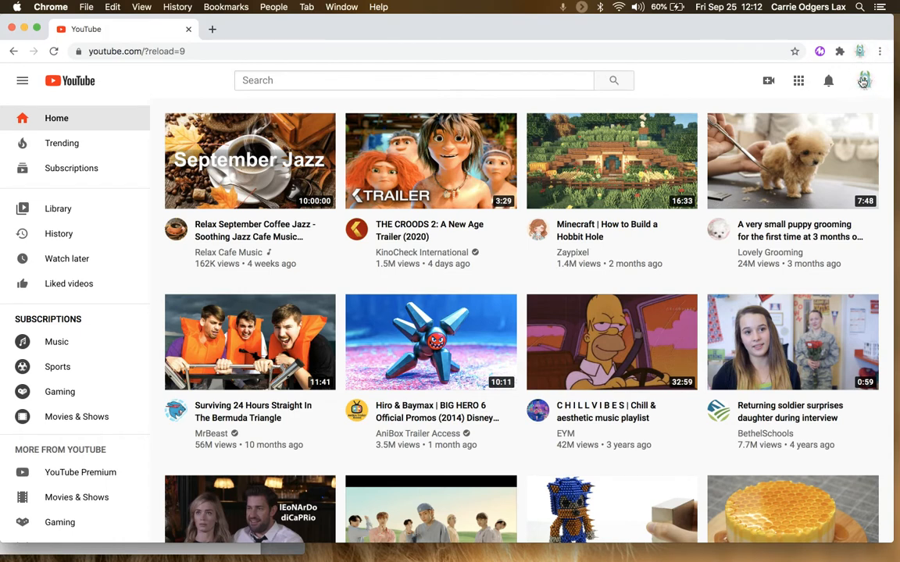
Start creating a new channel from the account avatar menu.
left_click(865, 81)
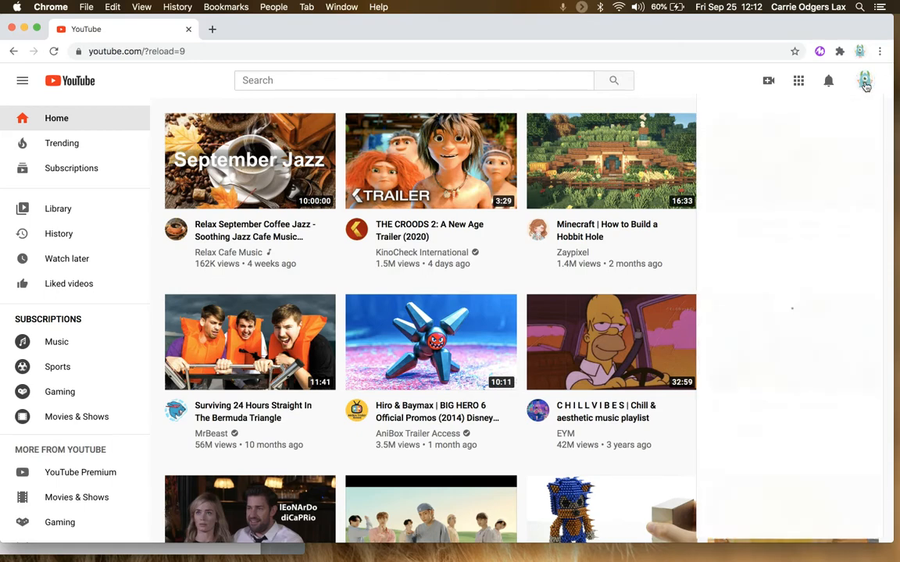
left_click(865, 81)
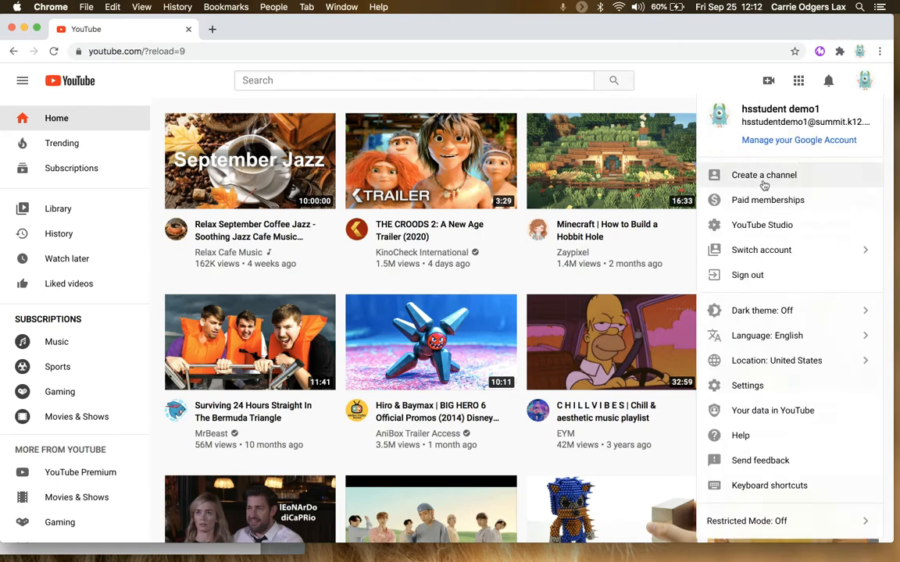
left_click(763, 175)
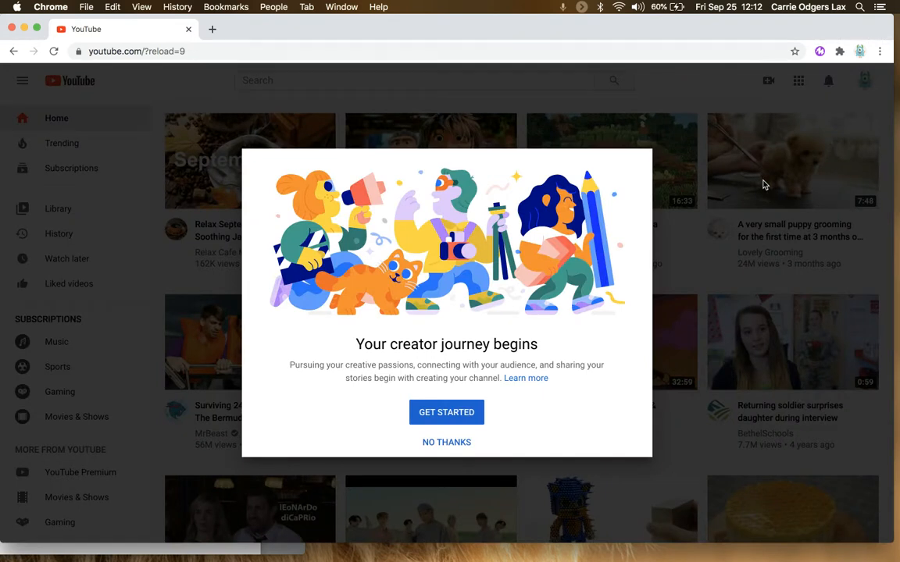
left_click(446, 413)
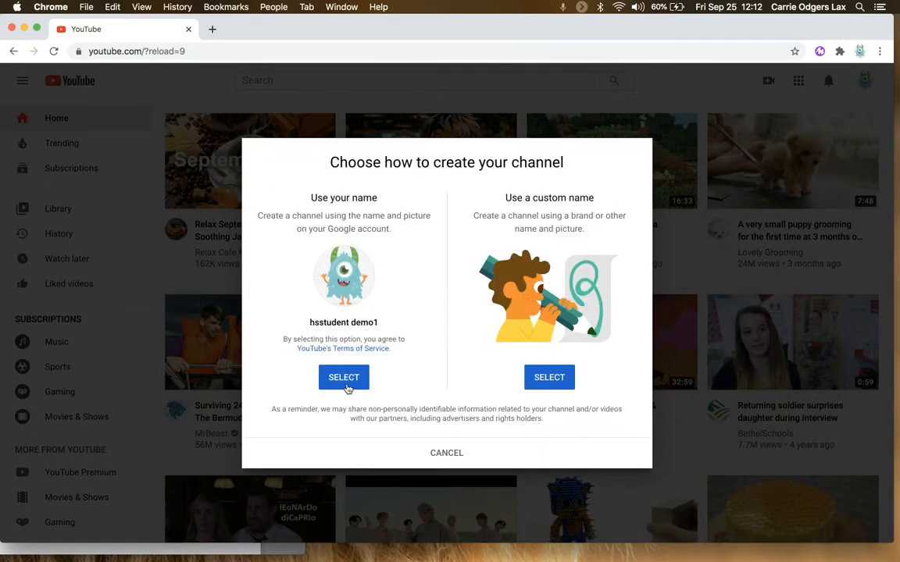
Create the channel under the account's own name and skip the optional setup.
left_click(344, 378)
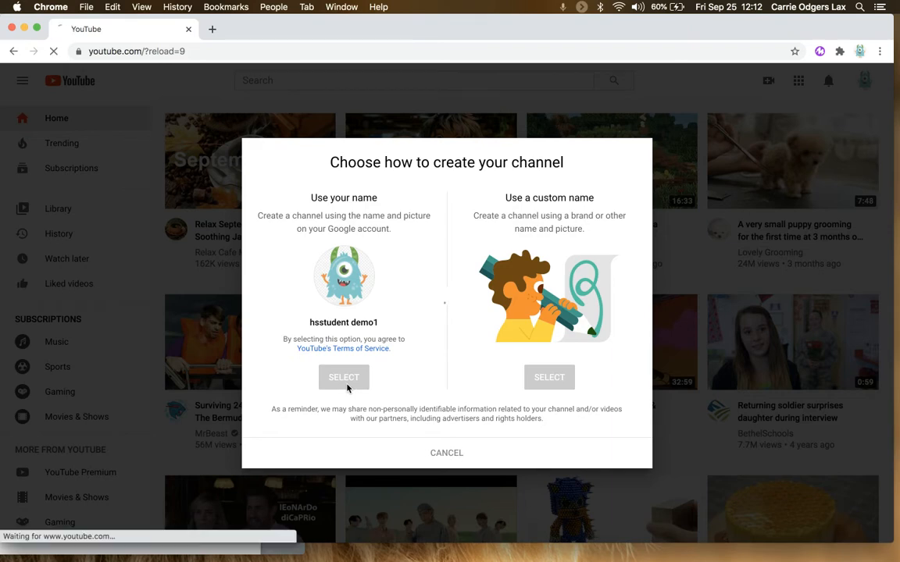
left_click(344, 378)
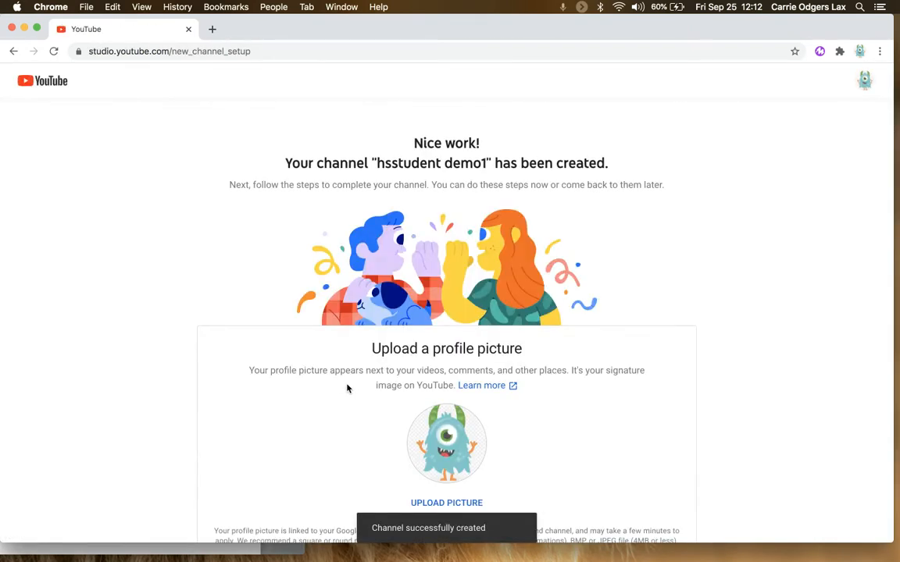
scroll("down", 3)
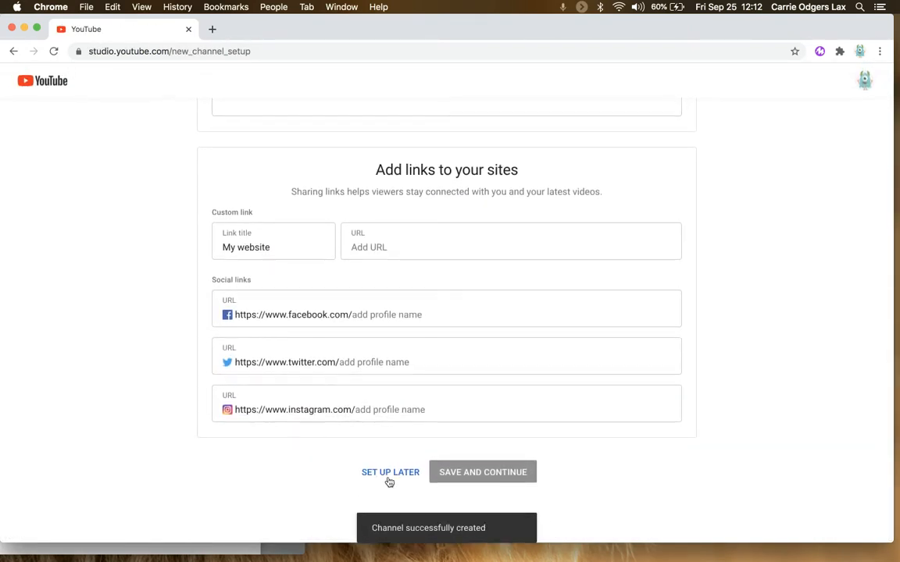
left_click(389, 472)
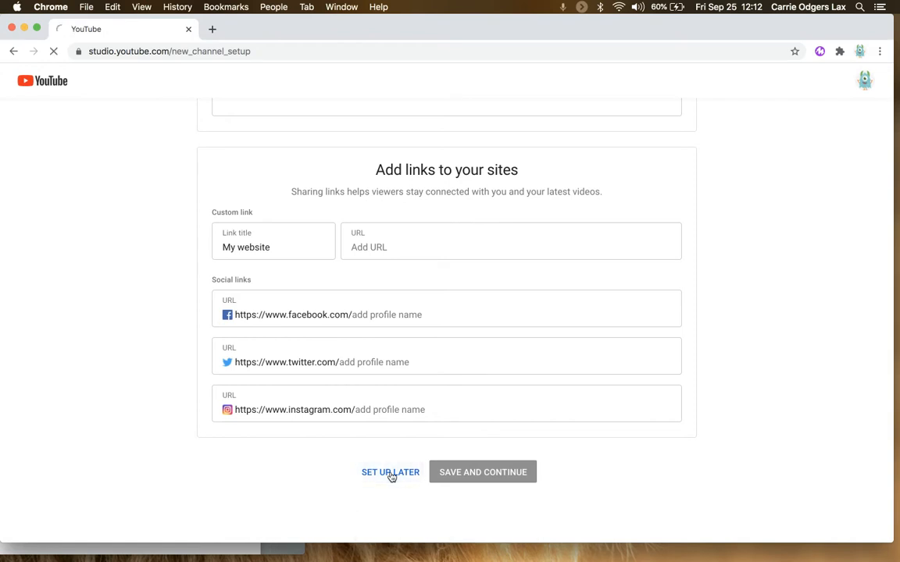
left_click(390, 471)
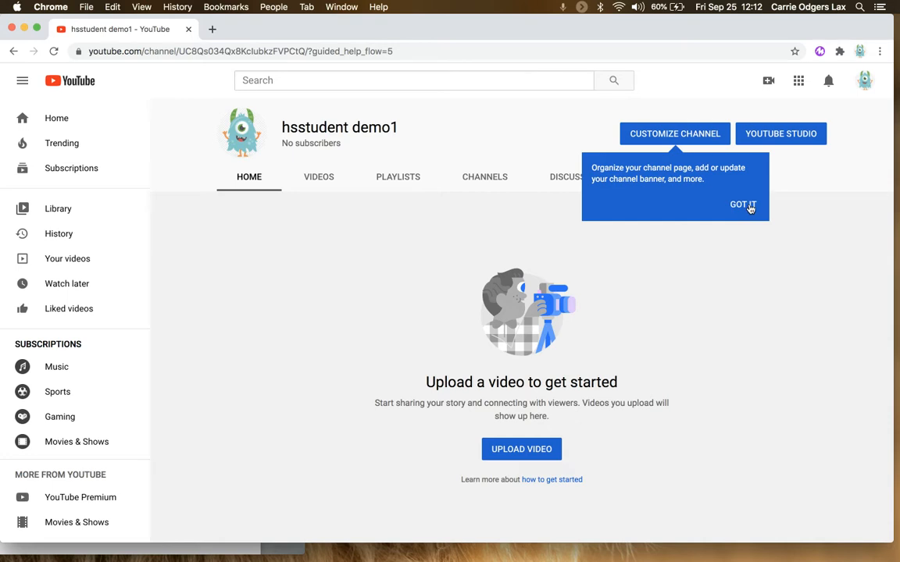
Dismiss the customisation tip and Studio welcome popup, and open the video upload dialog.
left_click(742, 205)
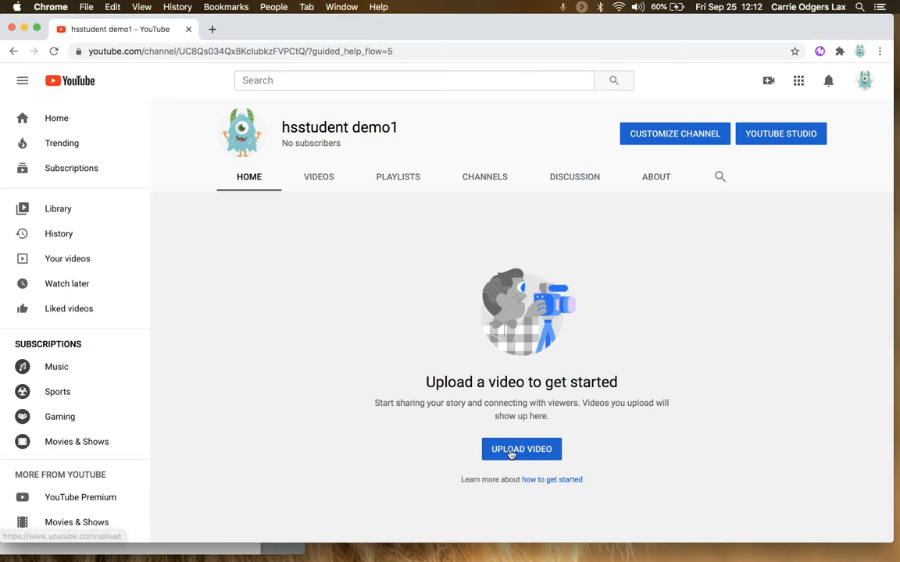
left_click(521, 449)
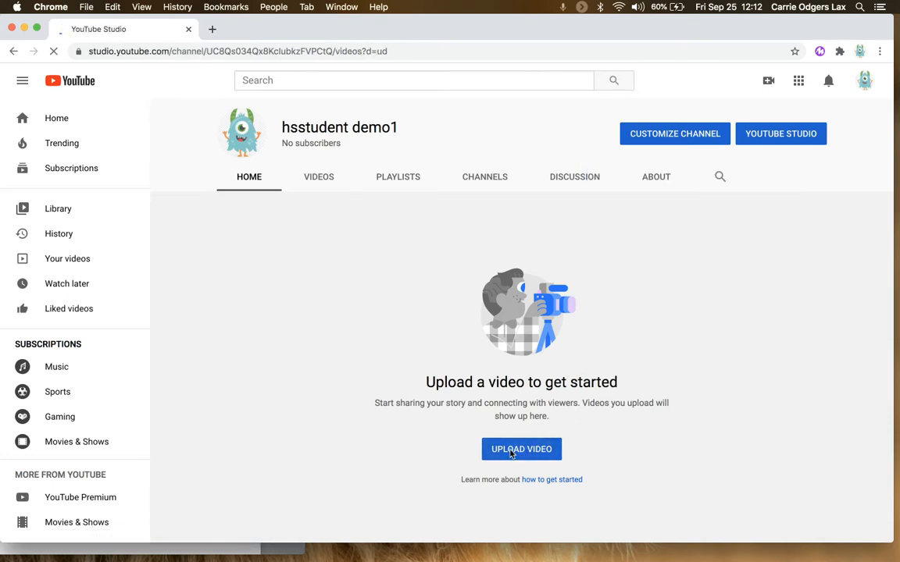
left_click(521, 449)
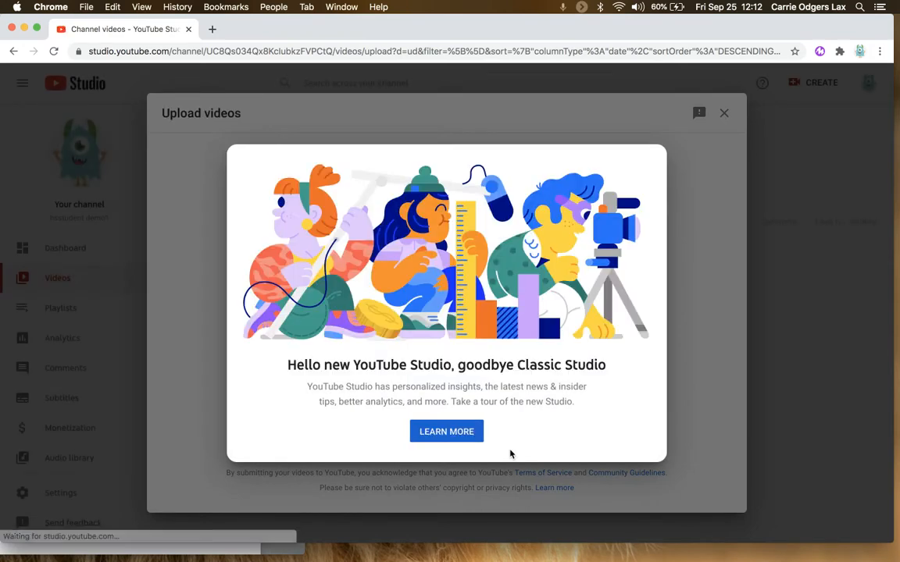
left_click(446, 431)
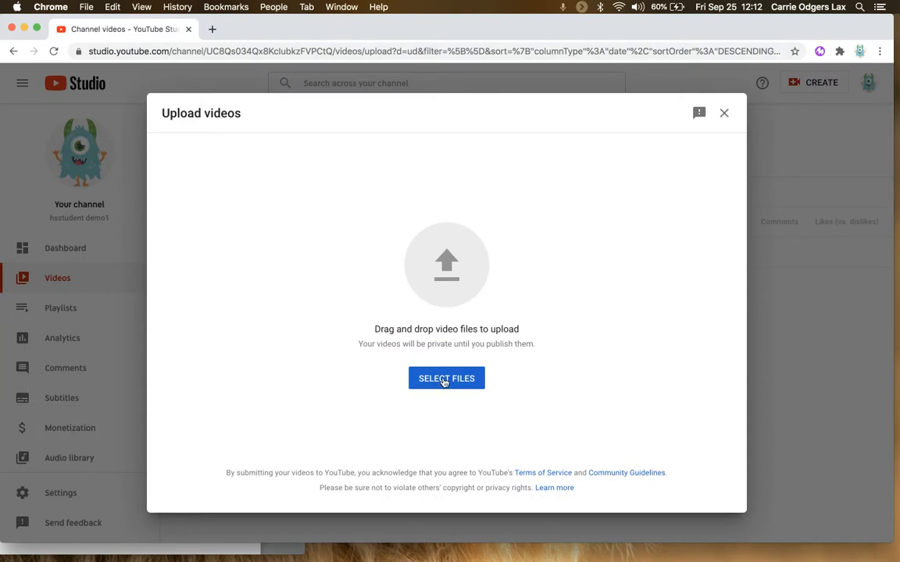
Choose the video file from the Desktop folder to start its upload.
left_click(446, 378)
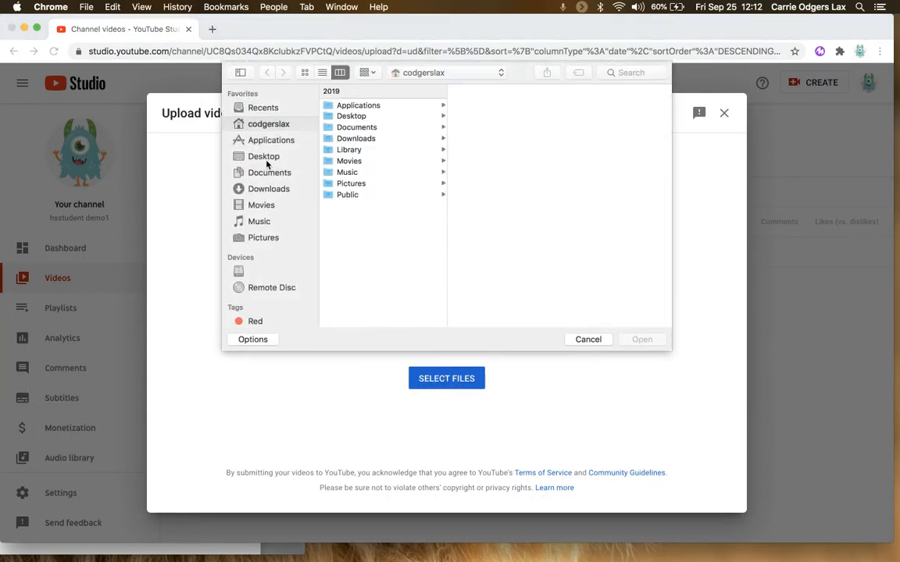
left_click(269, 188)
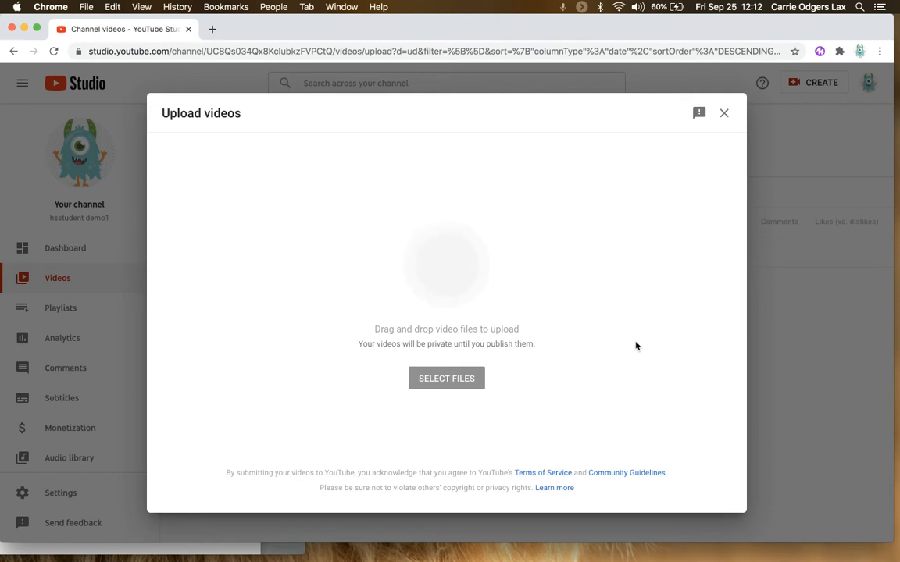
Set the Screencastify video's Audience to 'No, it's not made for kids'.
left_click(446, 378)
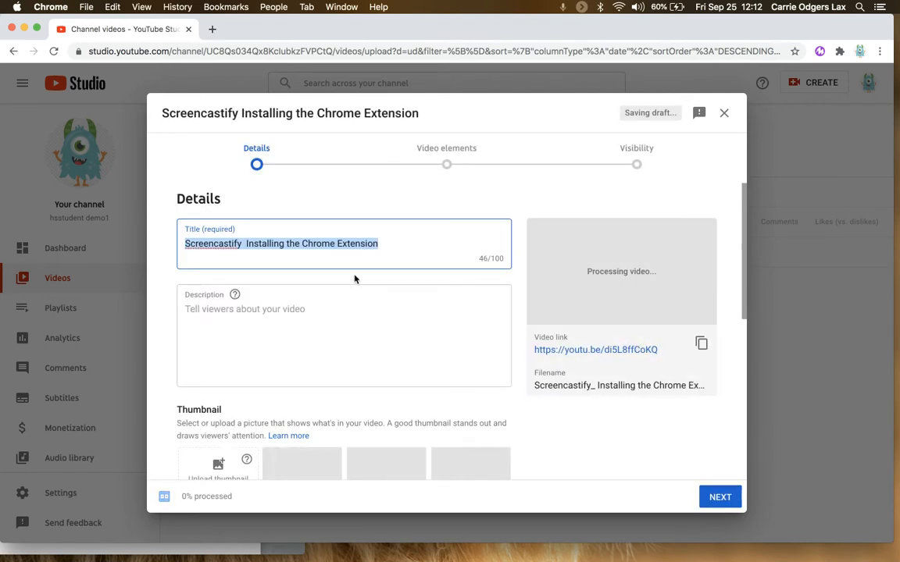
scroll("down", 3)
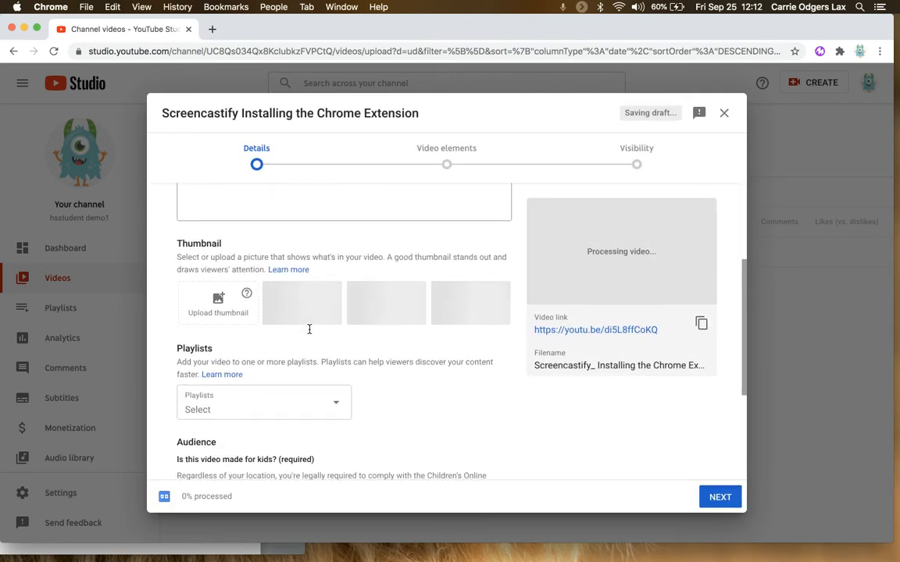
scroll("down", 3)
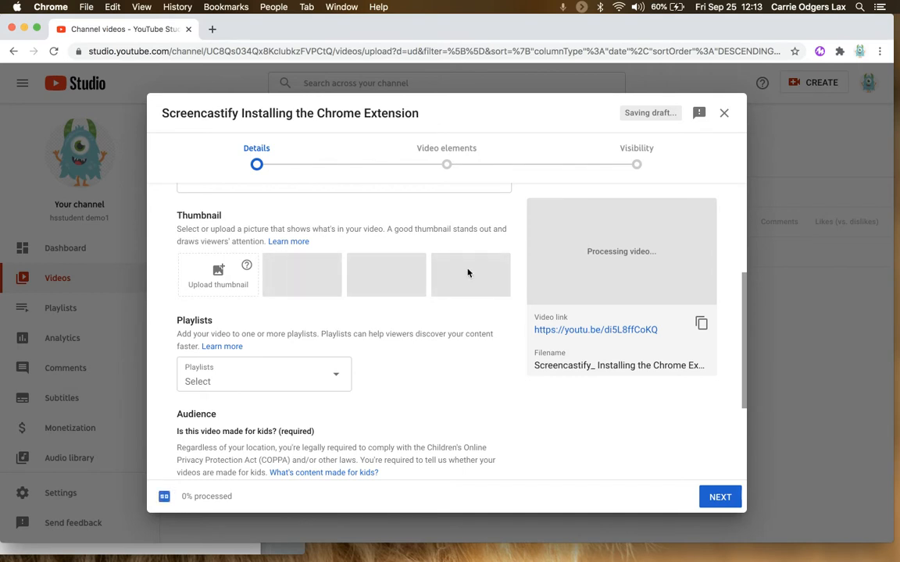
scroll("down", 3)
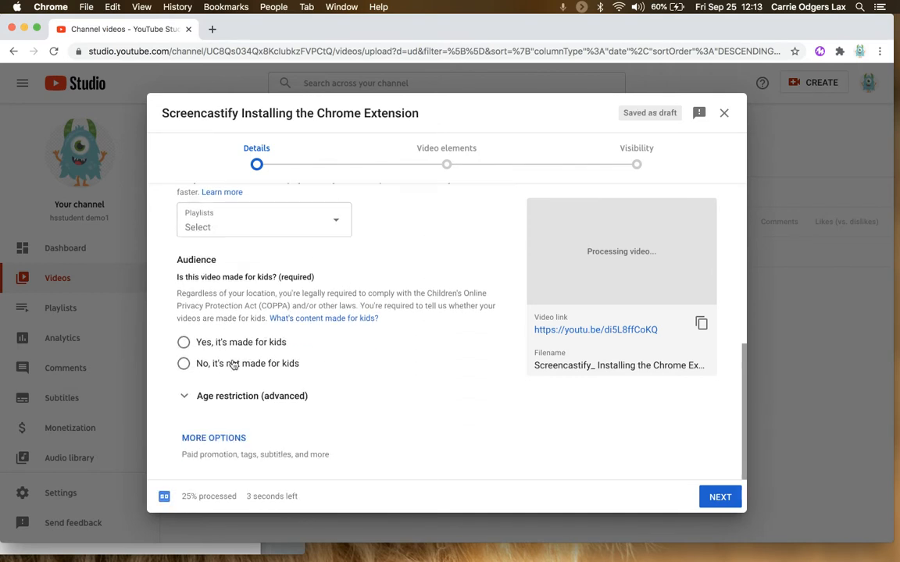
left_click(184, 363)
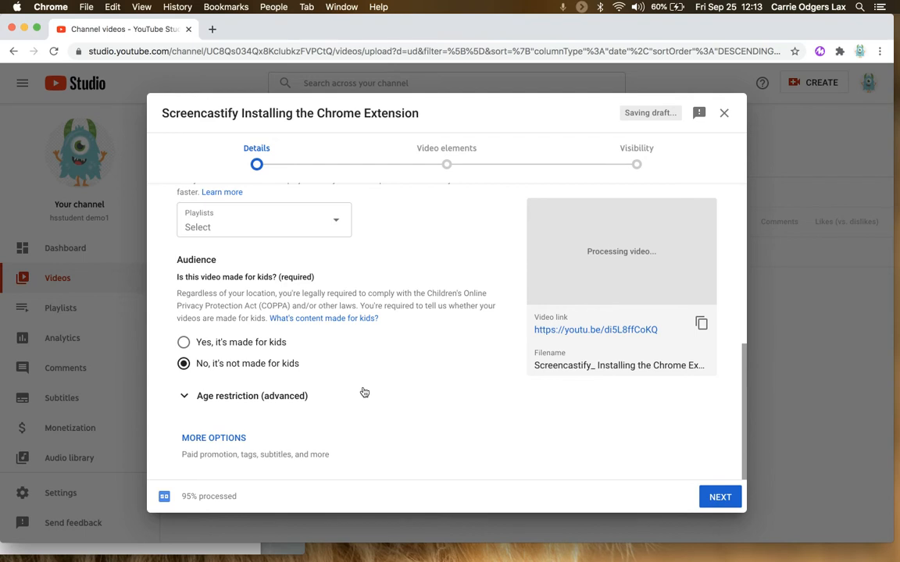
scroll("up", 3)
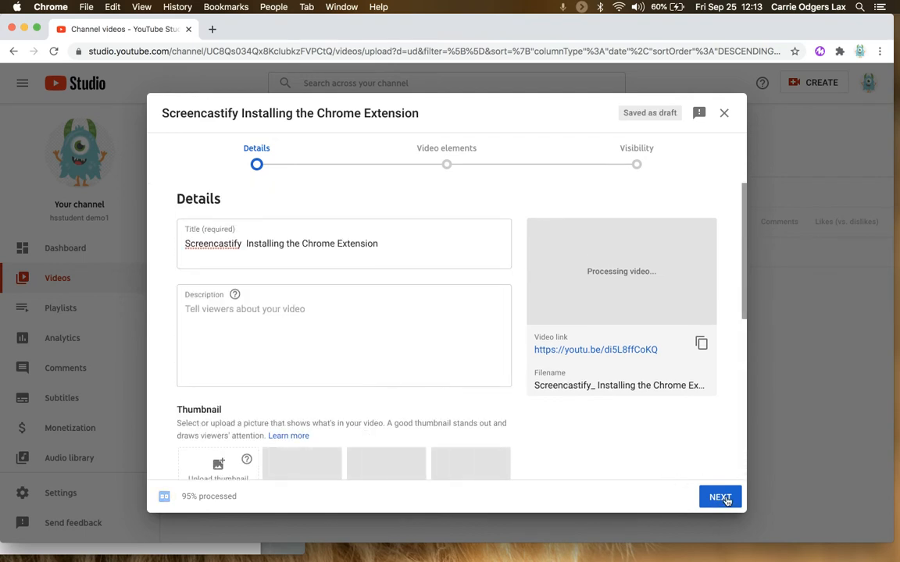
Advance through the Details and Video elements steps to Visibility.
left_click(719, 498)
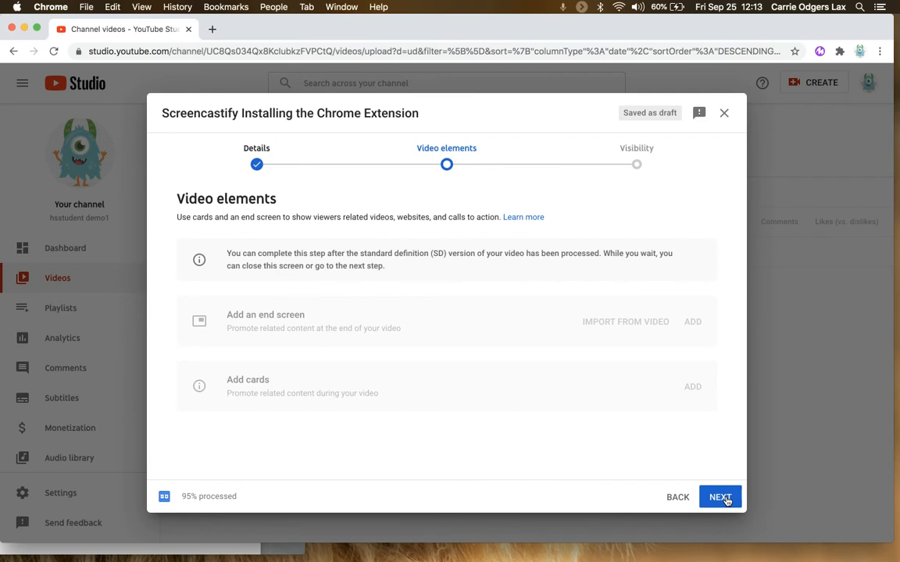
mouse_move(406, 368)
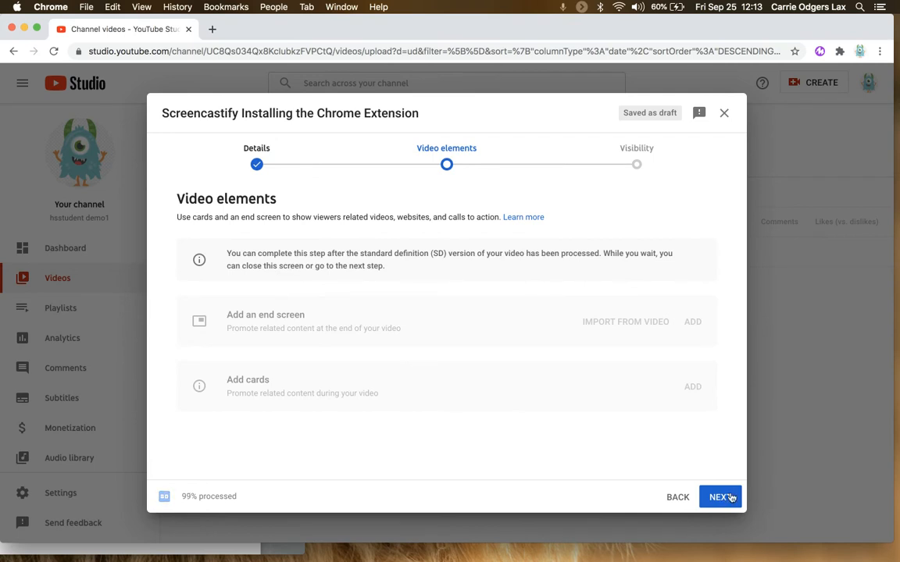
left_click(719, 497)
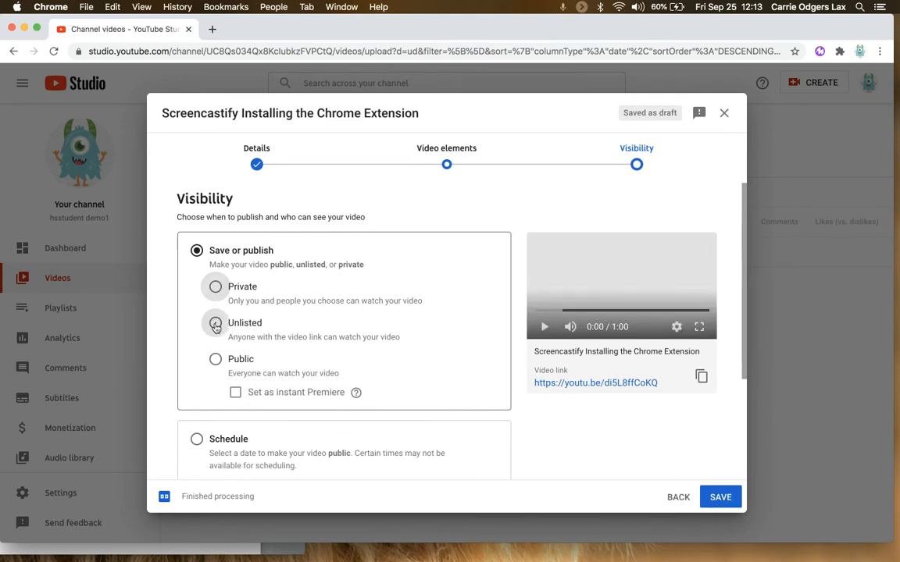
Set the Screencastify video's visibility to Public and publish it.
left_click(215, 358)
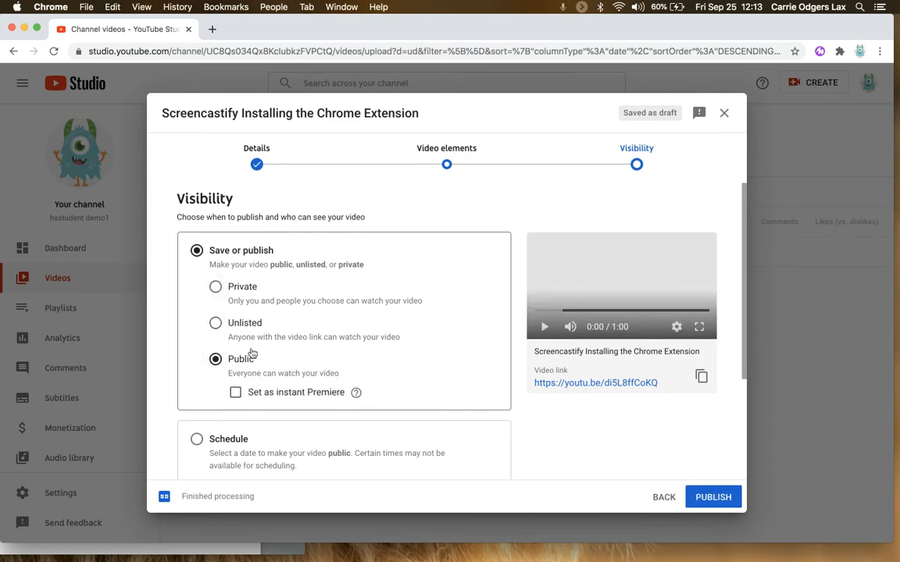
mouse_move(452, 362)
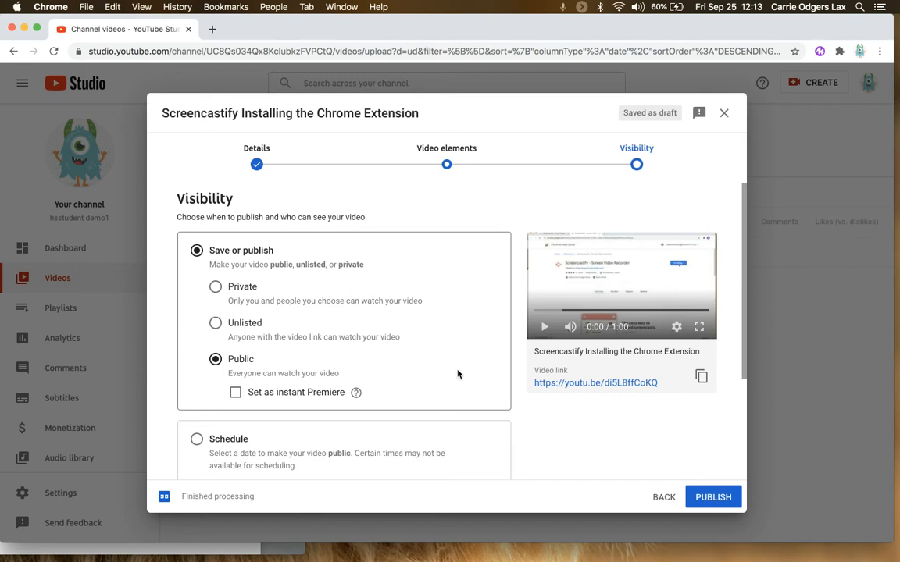
scroll("down", 3)
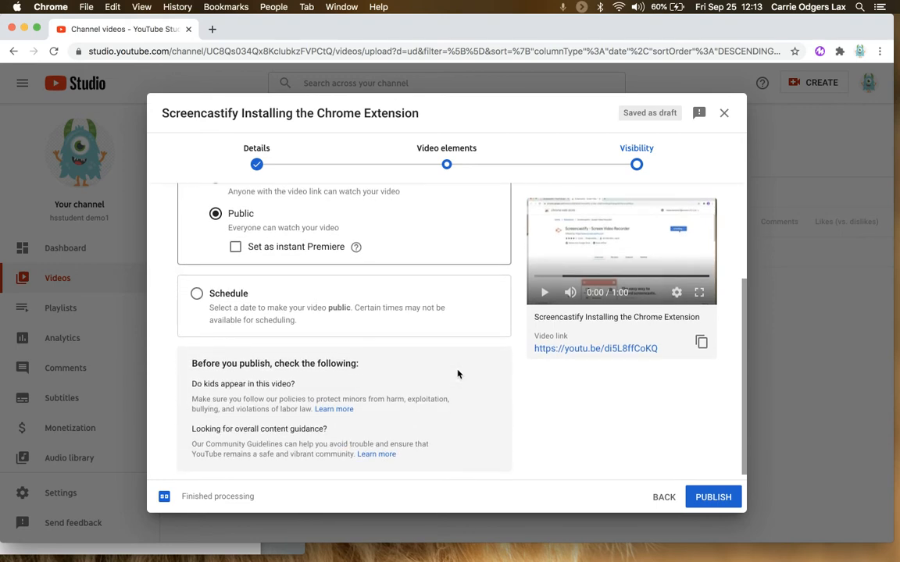
scroll("up", 3)
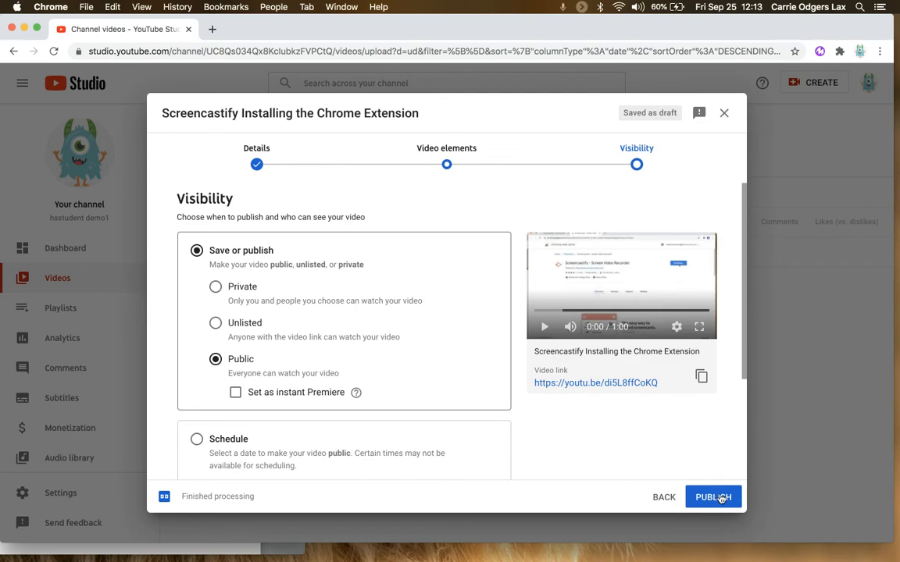
left_click(712, 497)
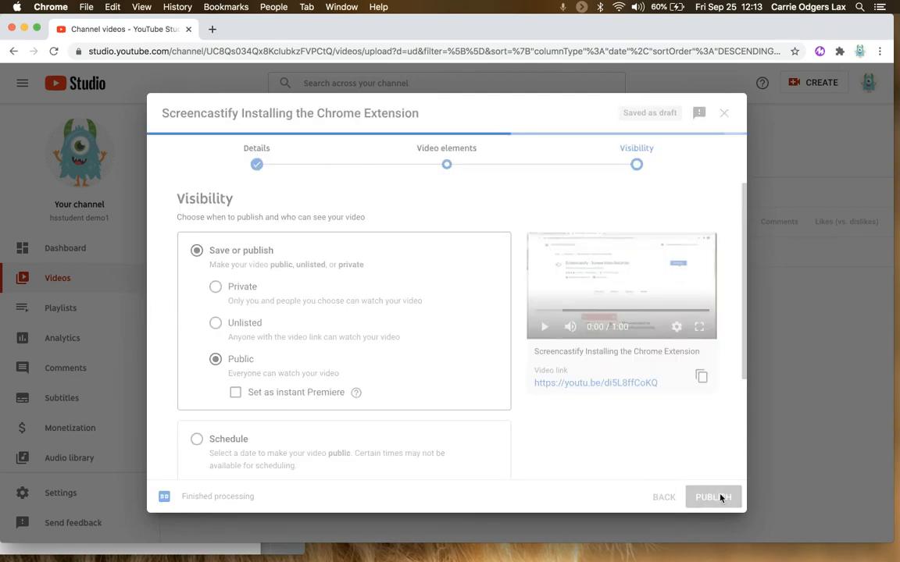
Close the 'Video published' confirmation and the 'Click to go deep' tip.
left_click(713, 497)
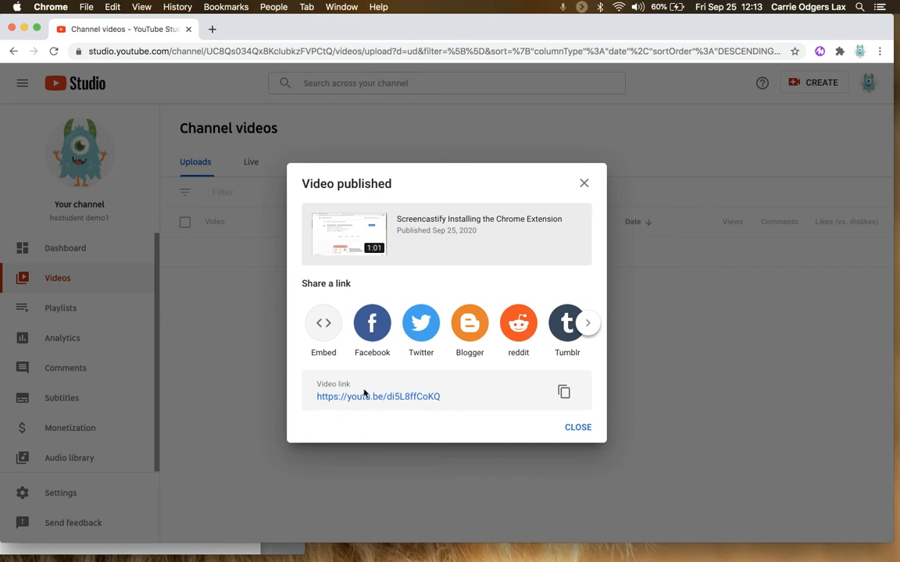
mouse_move(578, 427)
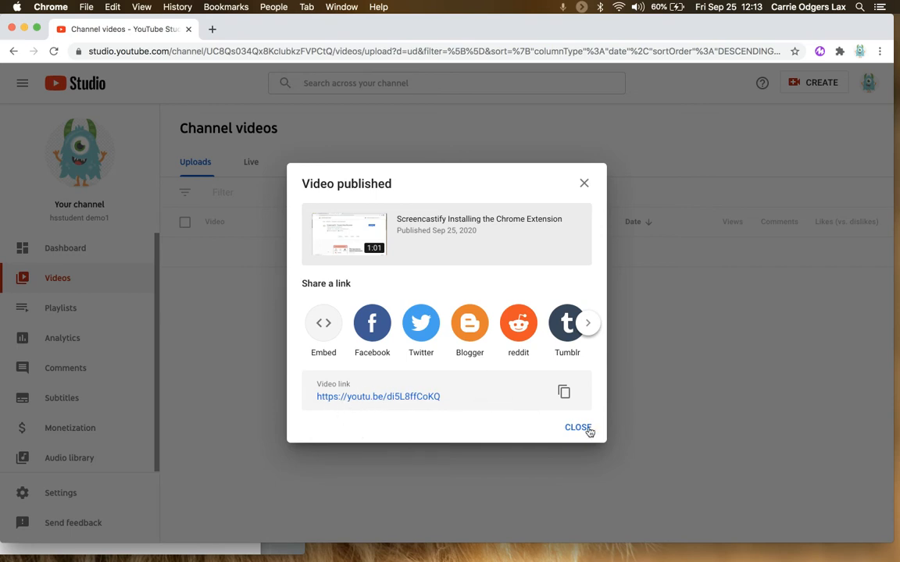
left_click(578, 427)
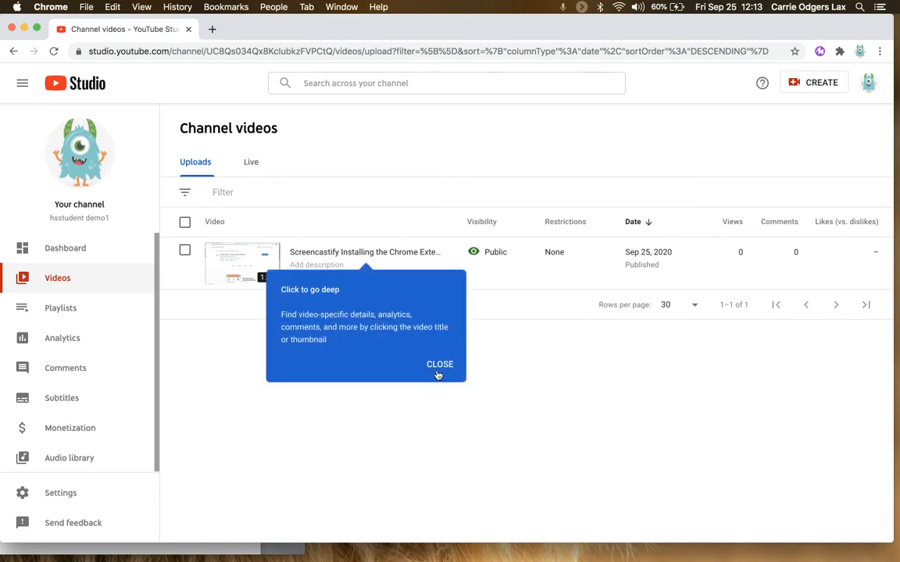
left_click(439, 364)
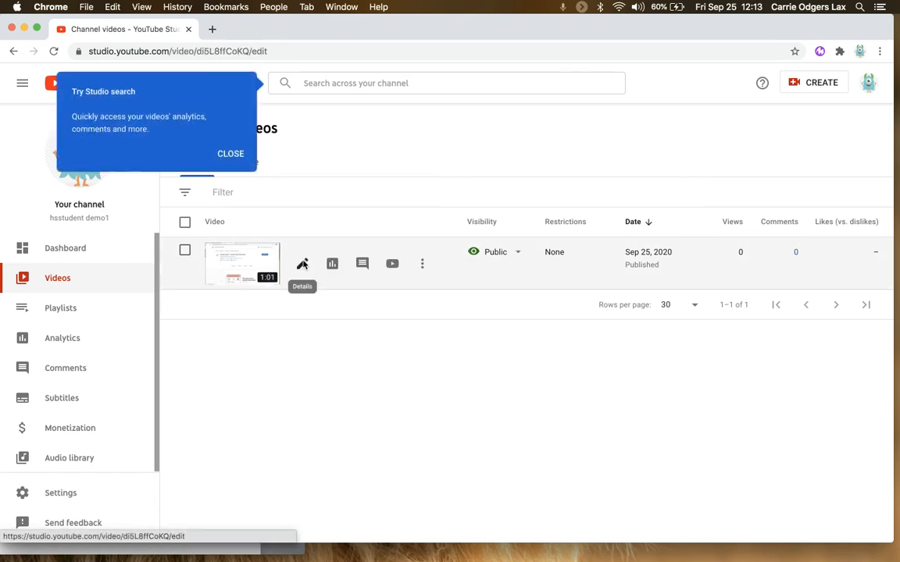
Set the video's comment visibility to Disable comments, keep embedding allowed, and save.
left_click(302, 263)
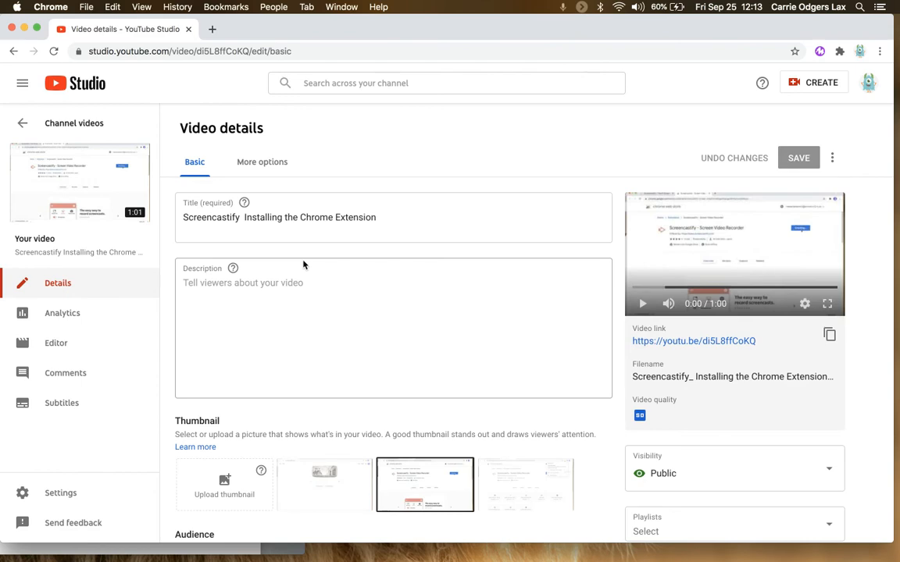
left_click(261, 162)
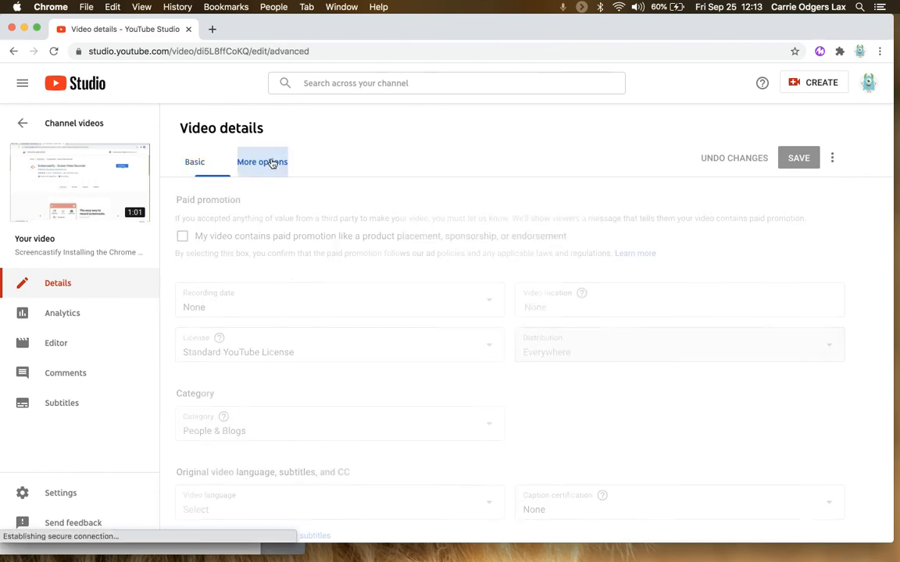
scroll("down", 3)
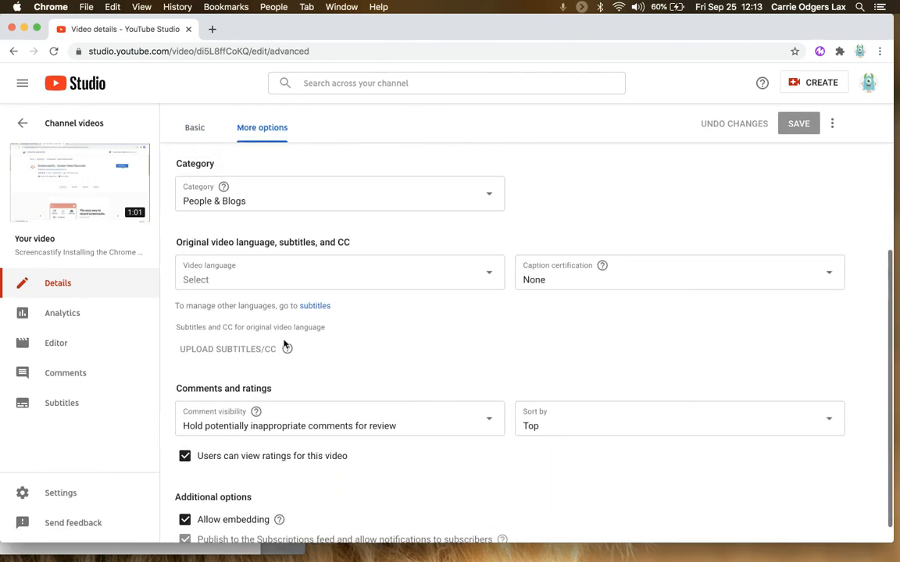
scroll("up", 3)
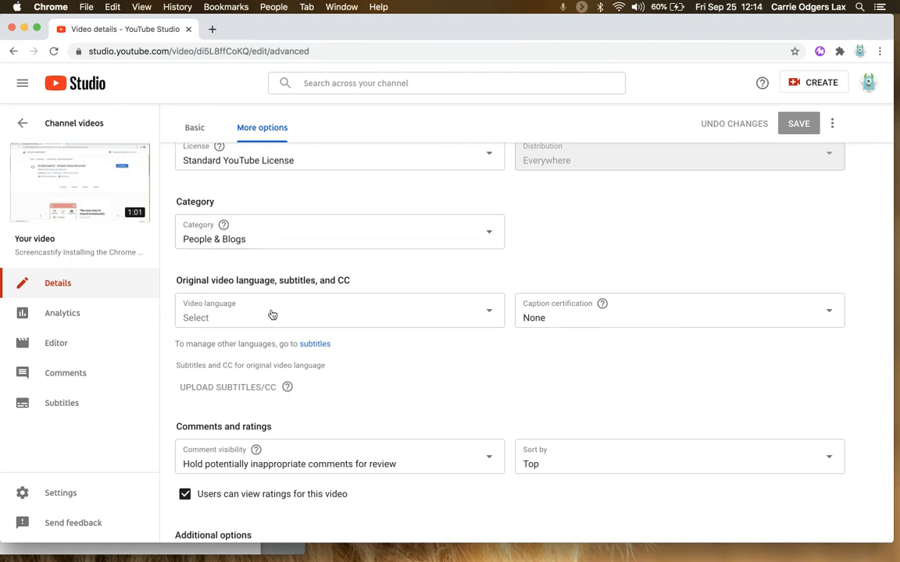
scroll("down", 3)
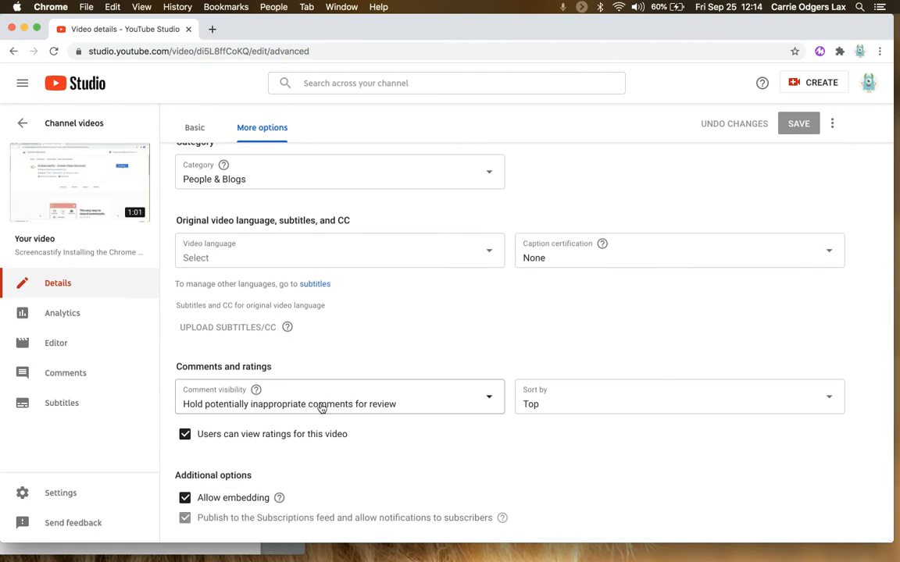
left_click(489, 397)
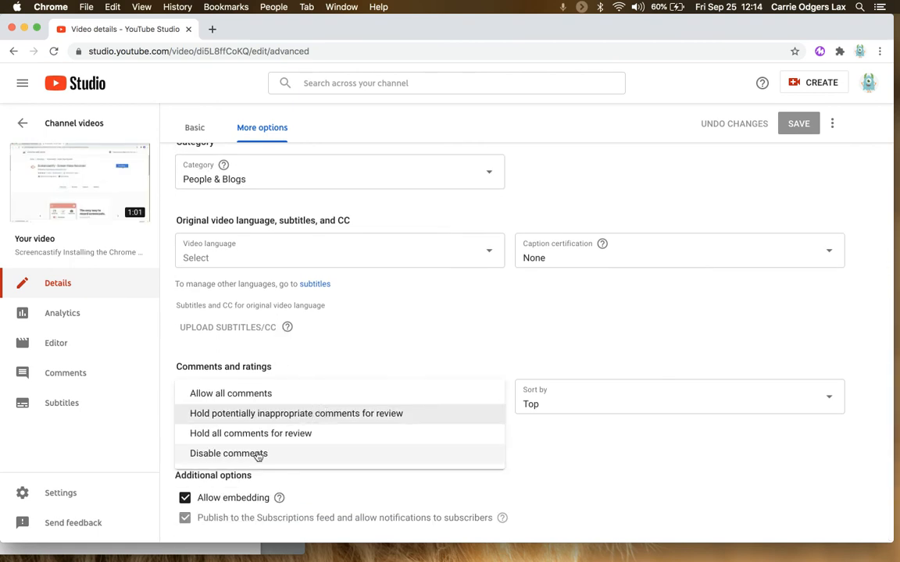
left_click(229, 453)
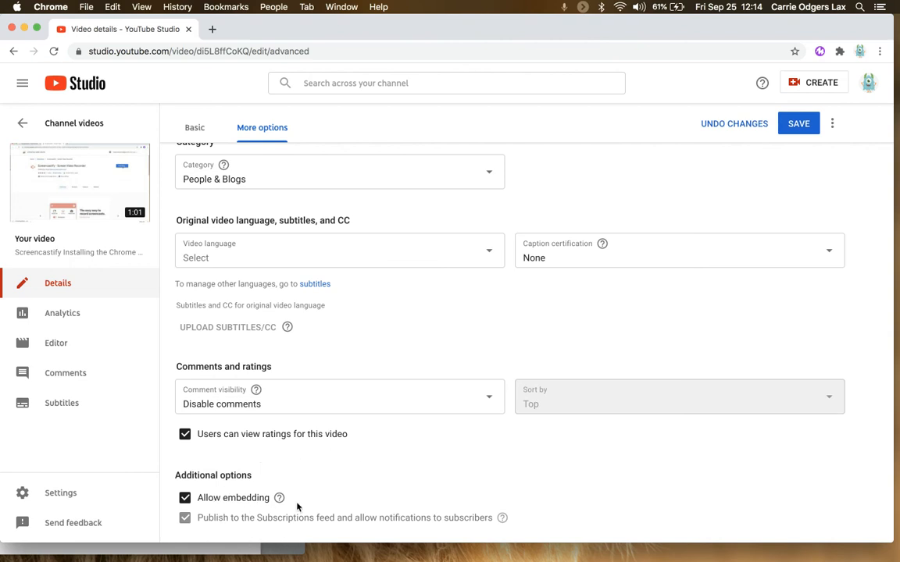
left_click(799, 123)
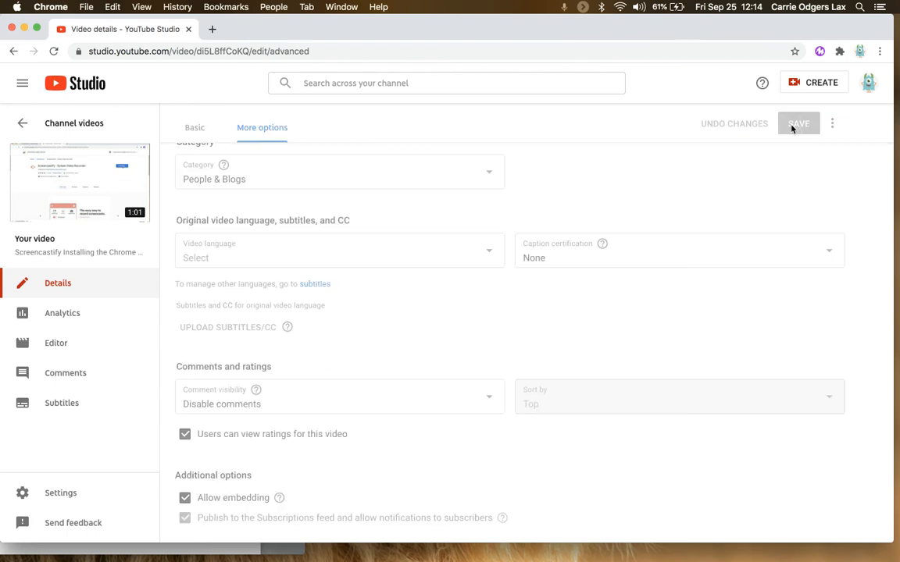